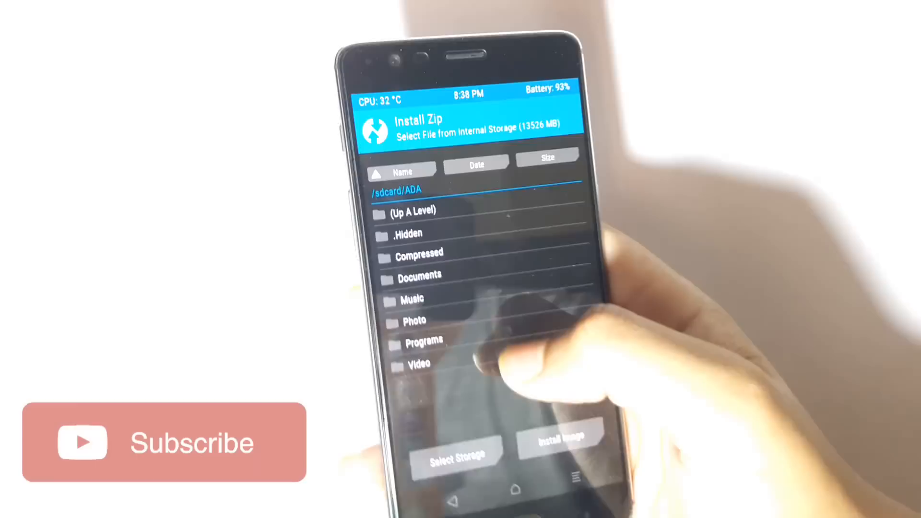
# Step: Browse into the Compressed folder to list the LineageOS nightly and Open GApps pico zips
pyautogui.click(417, 233)
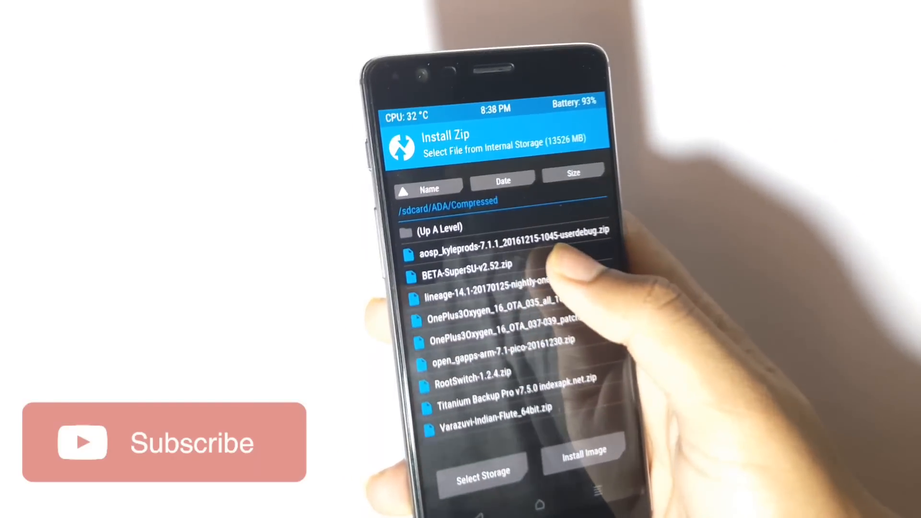
pyautogui.click(482, 297)
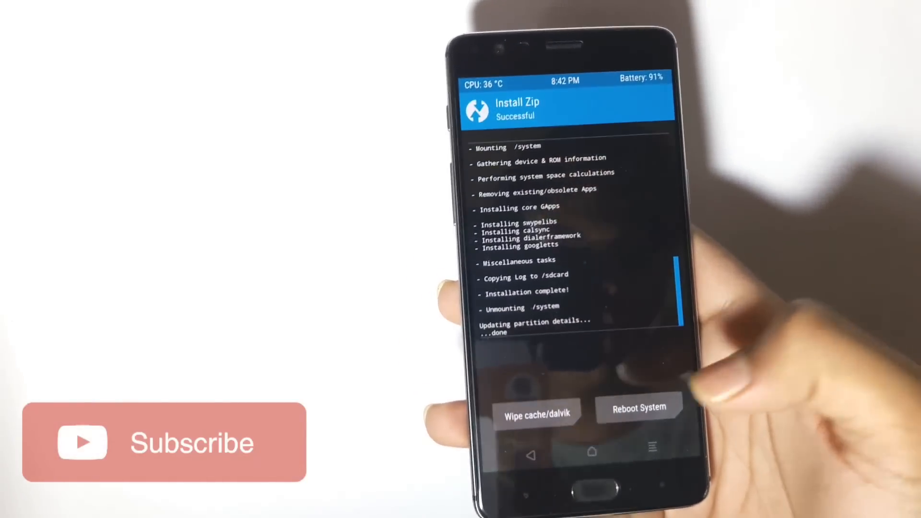
# Step: Start the Wipe cache/dalvik action after the zip flash reports success
pyautogui.click(537, 409)
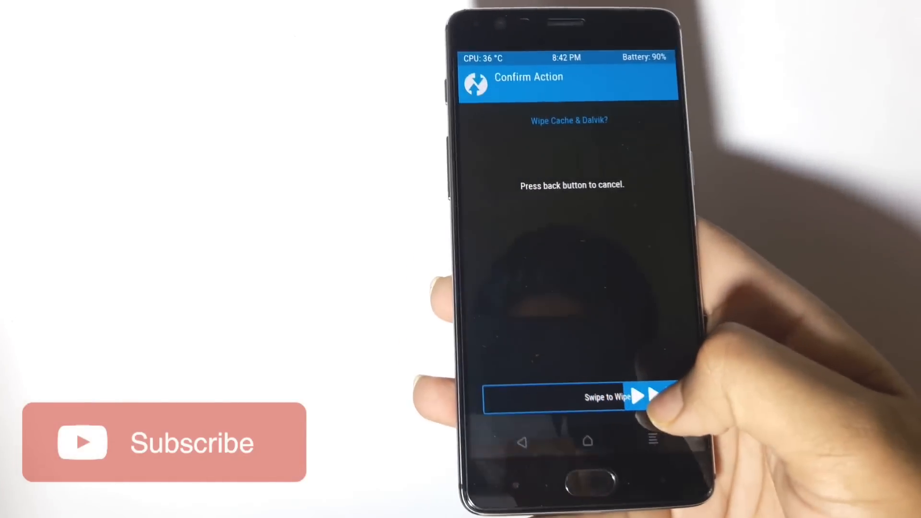